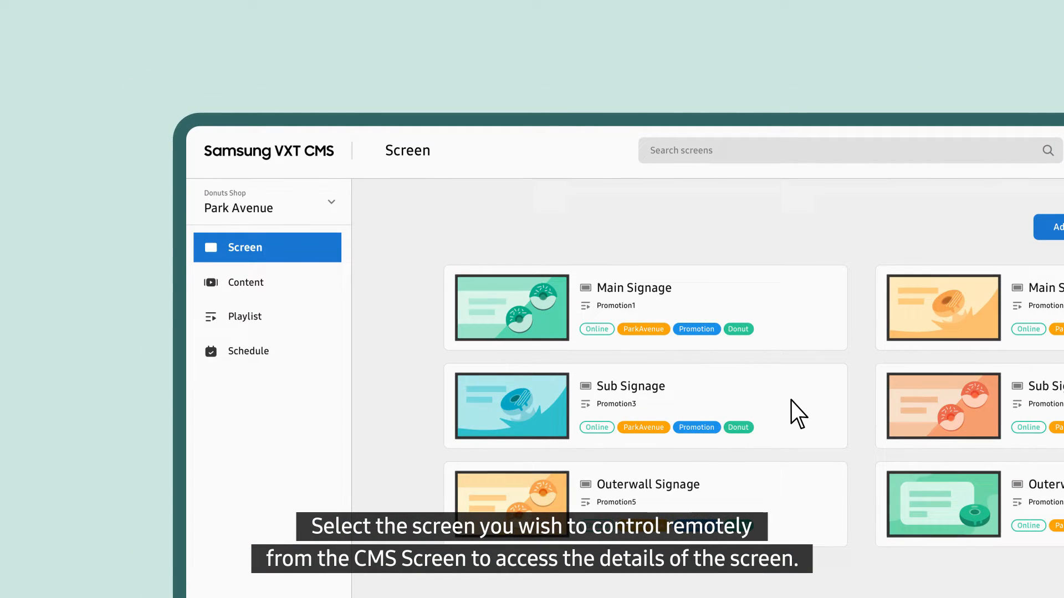
{"action": "mouse_move", "coordinate": [787, 346]}
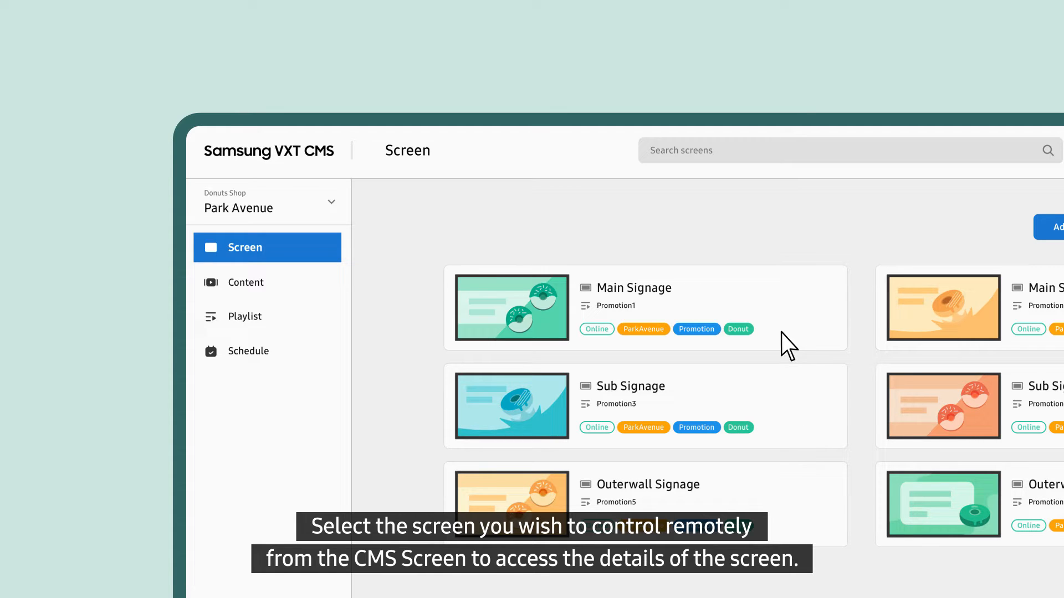
Open the details page of the Main Signage (Promotion1) screen from the Screen page.
{"action": "left_click", "coordinate": [633, 288]}
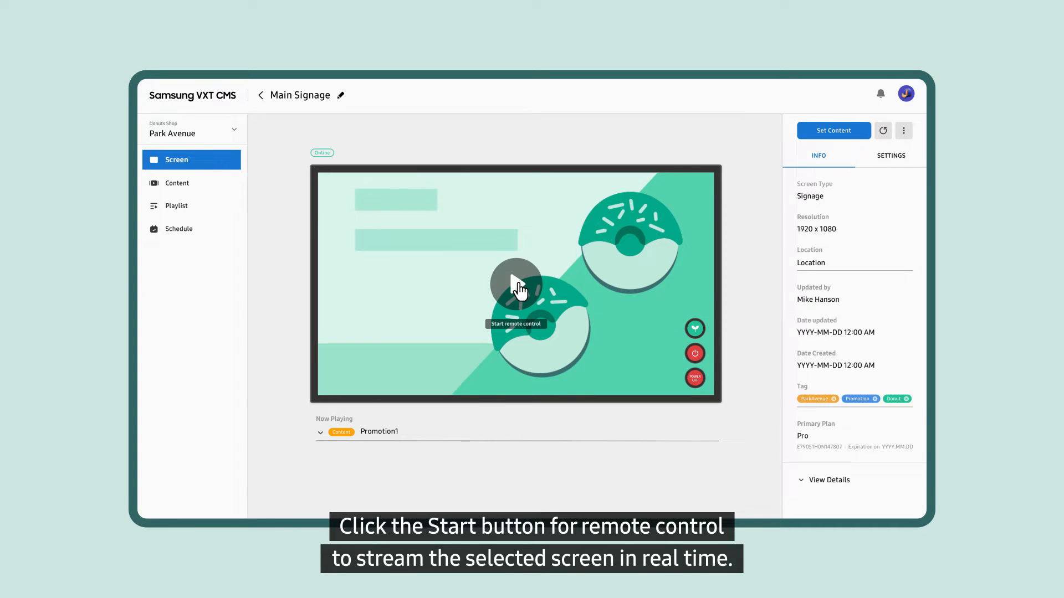
Start remote control of Main Signage from its live preview.
{"action": "left_click", "coordinate": [515, 284]}
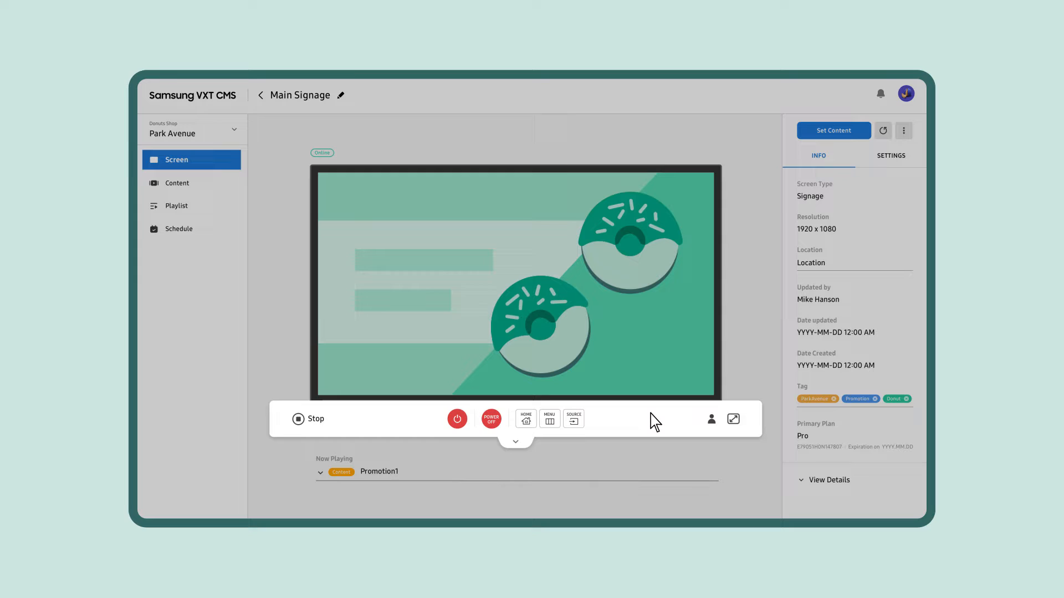
{"action": "left_click", "coordinate": [515, 442]}
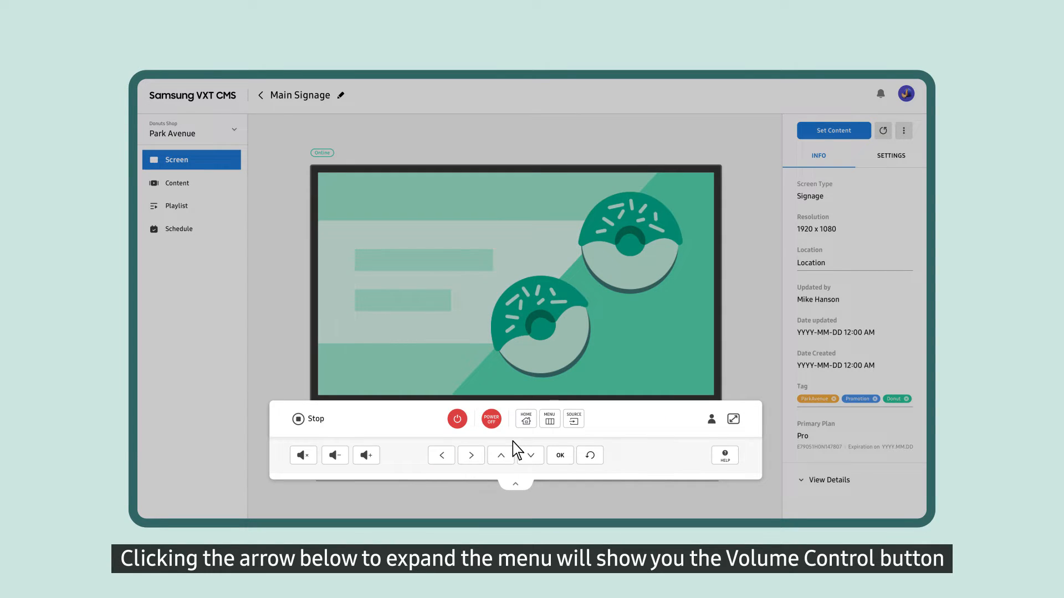
{"action": "left_click", "coordinate": [515, 483]}
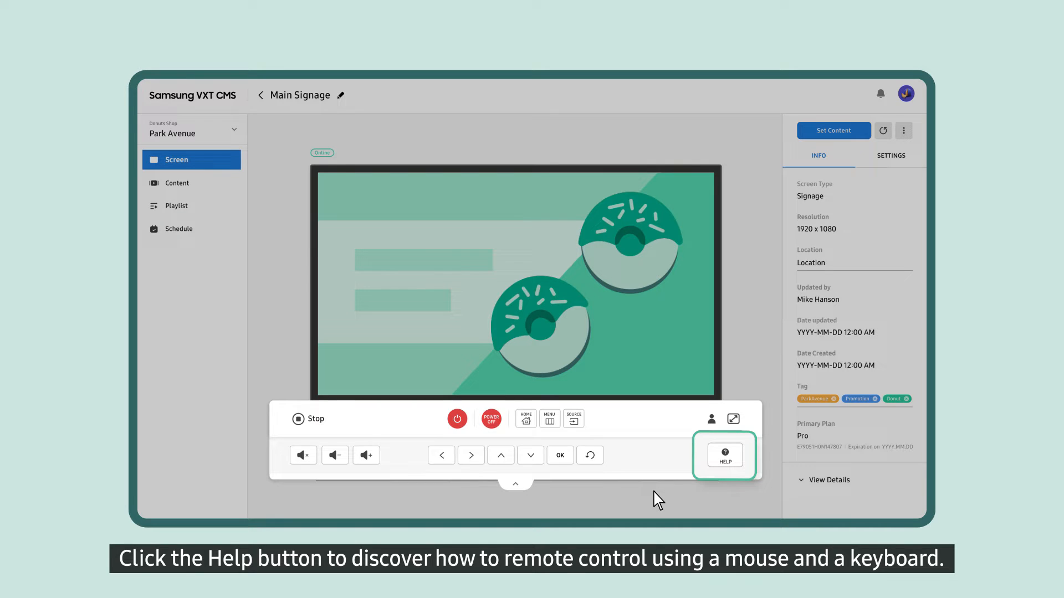
{"action": "mouse_move", "coordinate": [554, 494]}
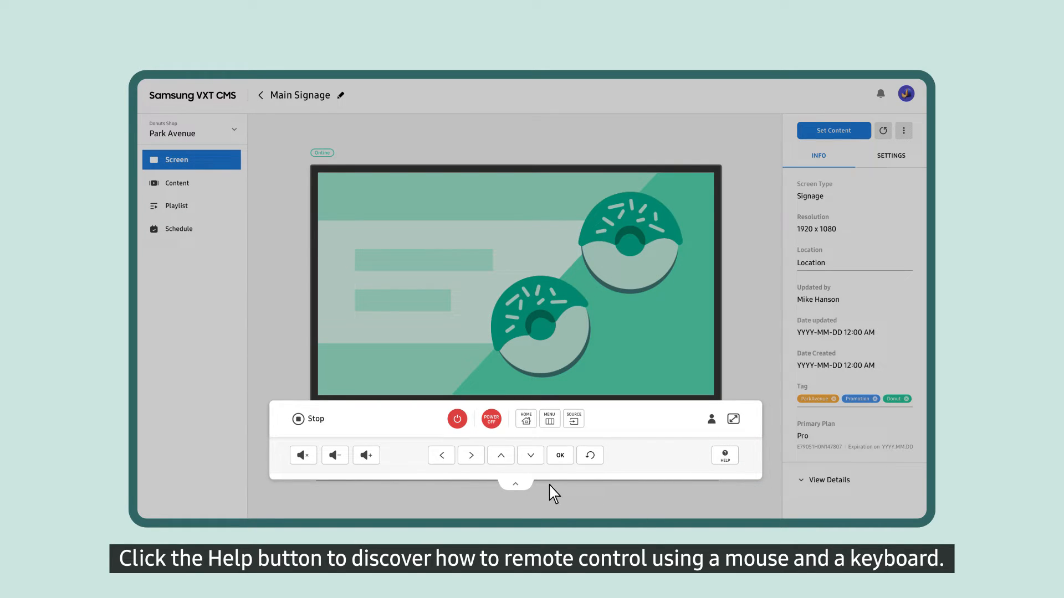
{"action": "left_click", "coordinate": [515, 483]}
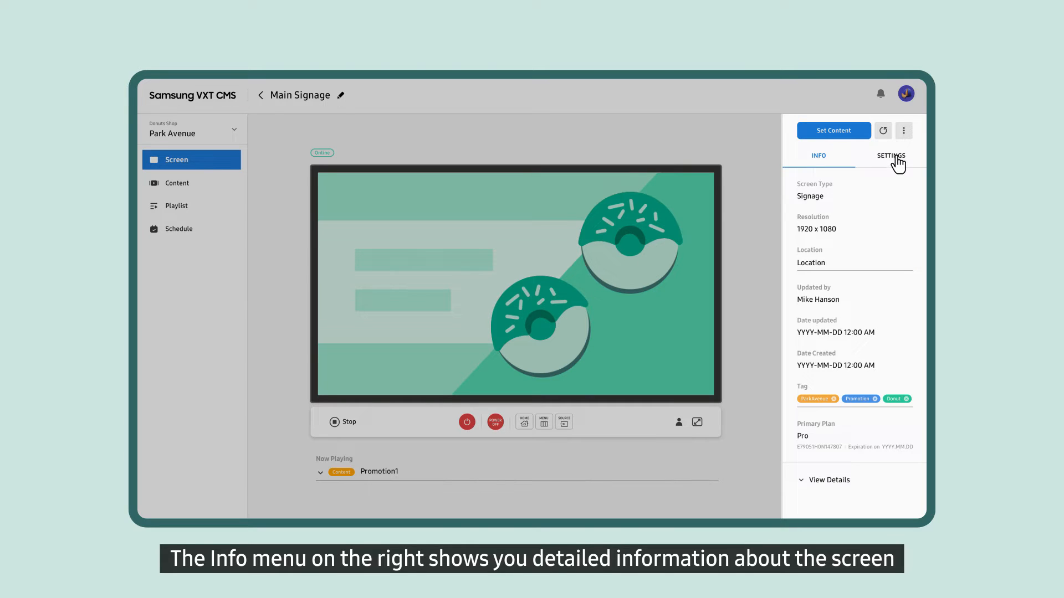
Switch on USB lock and Remote Controller Lock under Main Signage's Security settings.
{"action": "left_click", "coordinate": [890, 155]}
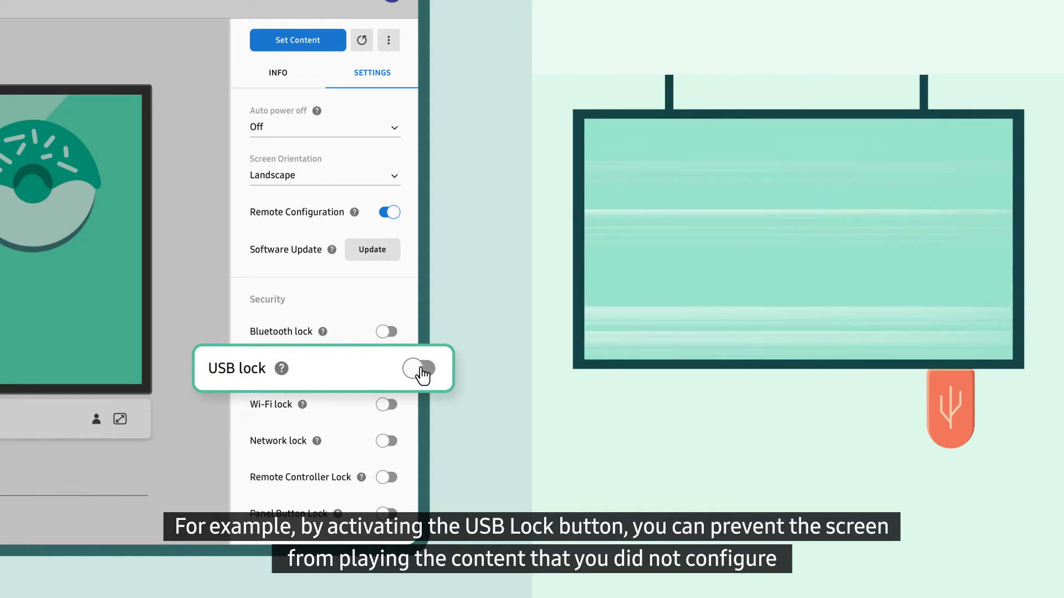
{"action": "left_click", "coordinate": [423, 368]}
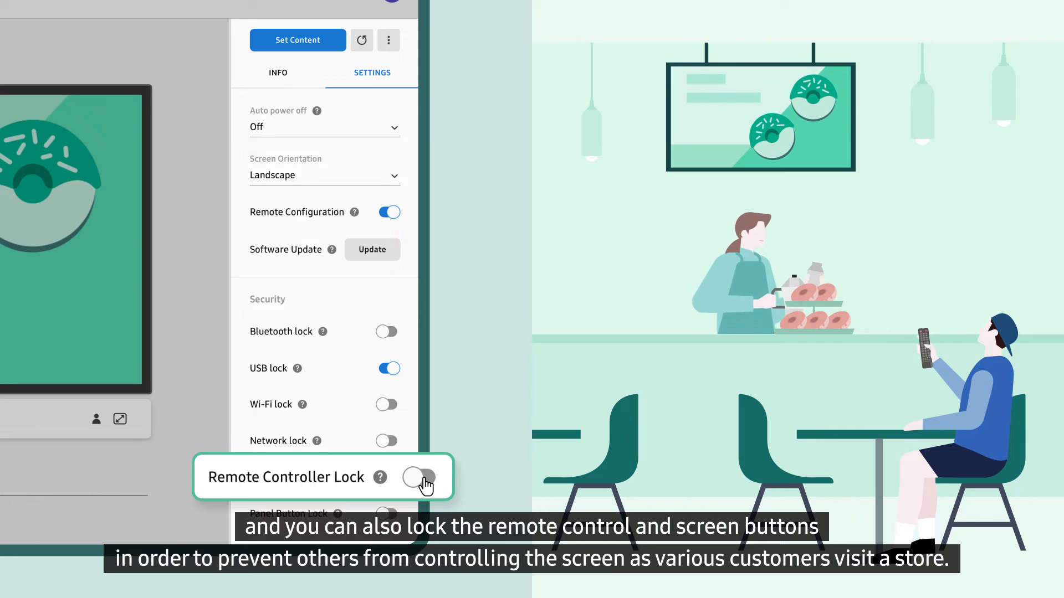
{"action": "left_click", "coordinate": [421, 476]}
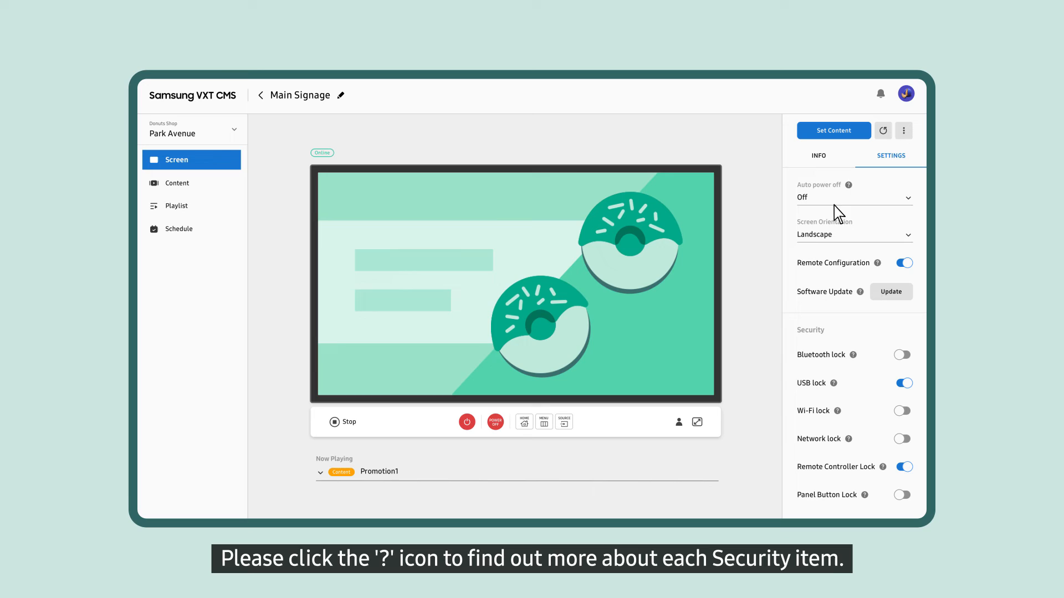
{"action": "mouse_move", "coordinate": [878, 265]}
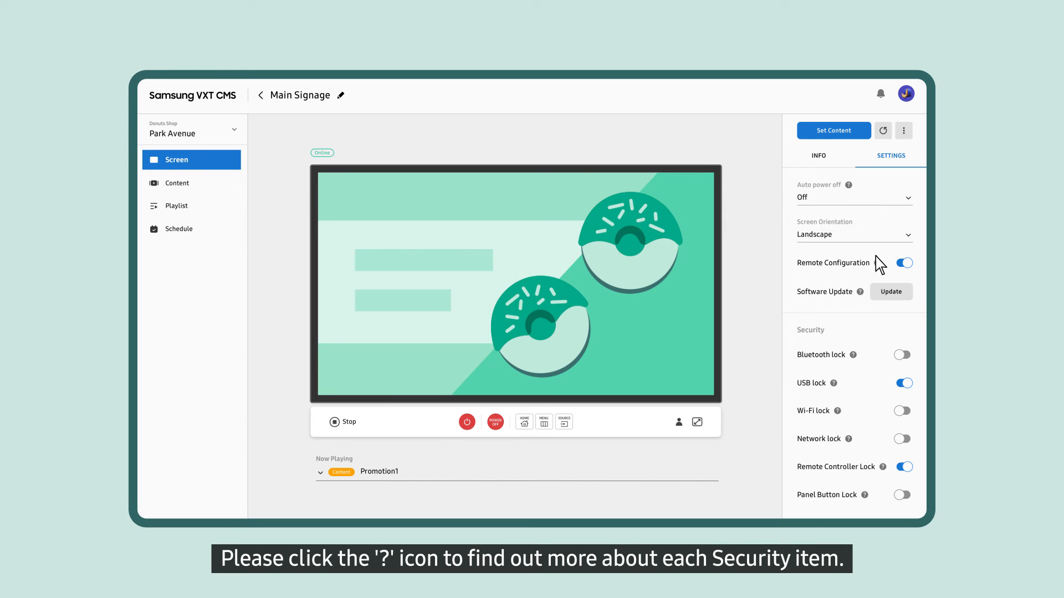
{"action": "mouse_move", "coordinate": [867, 298]}
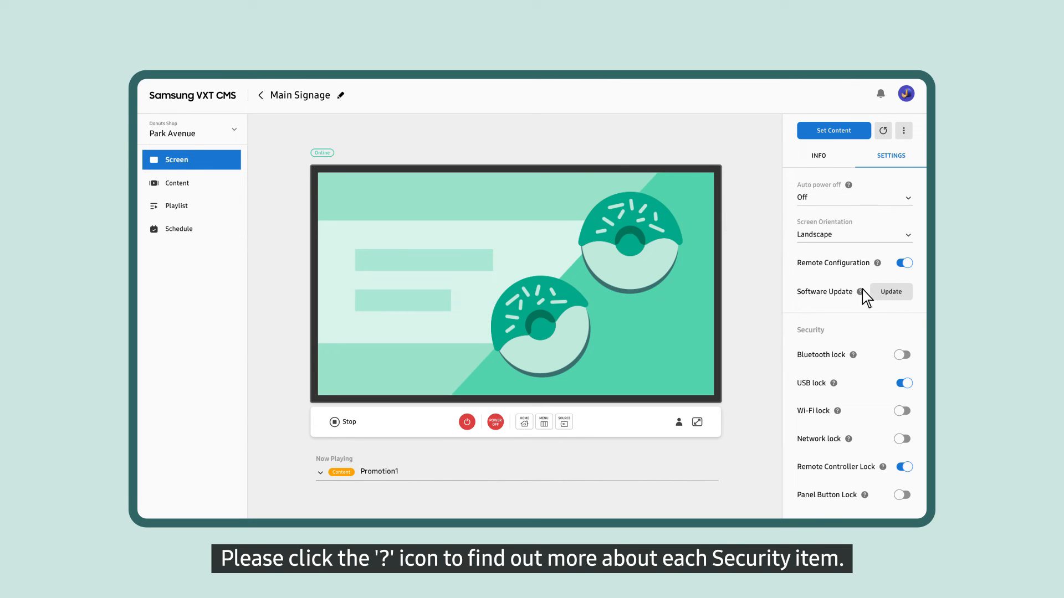
{"action": "mouse_move", "coordinate": [860, 291]}
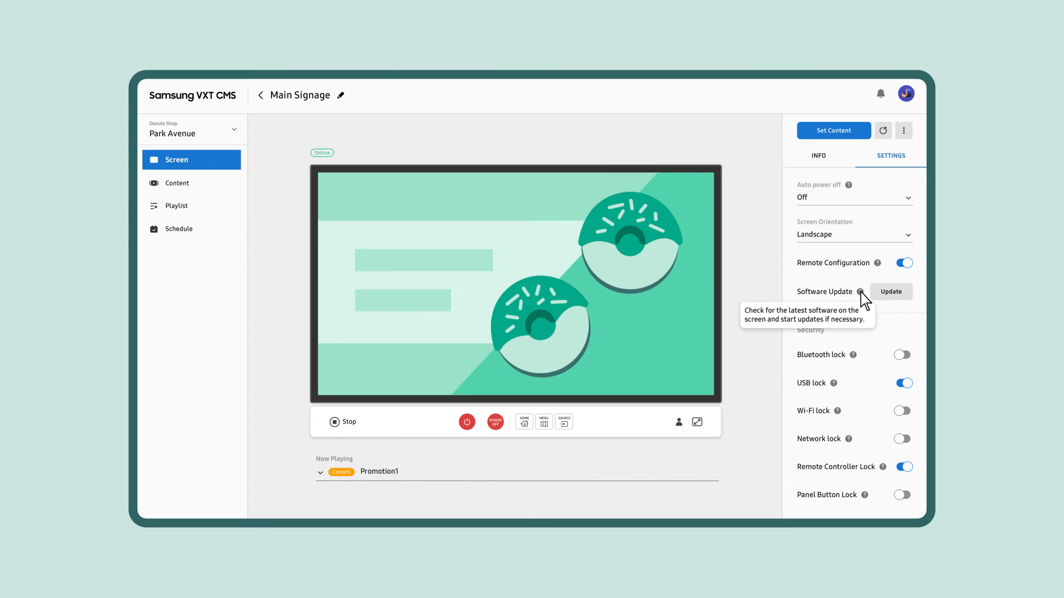
Return from Main Signage's settings to the list of all screens.
{"action": "left_click", "coordinate": [261, 95]}
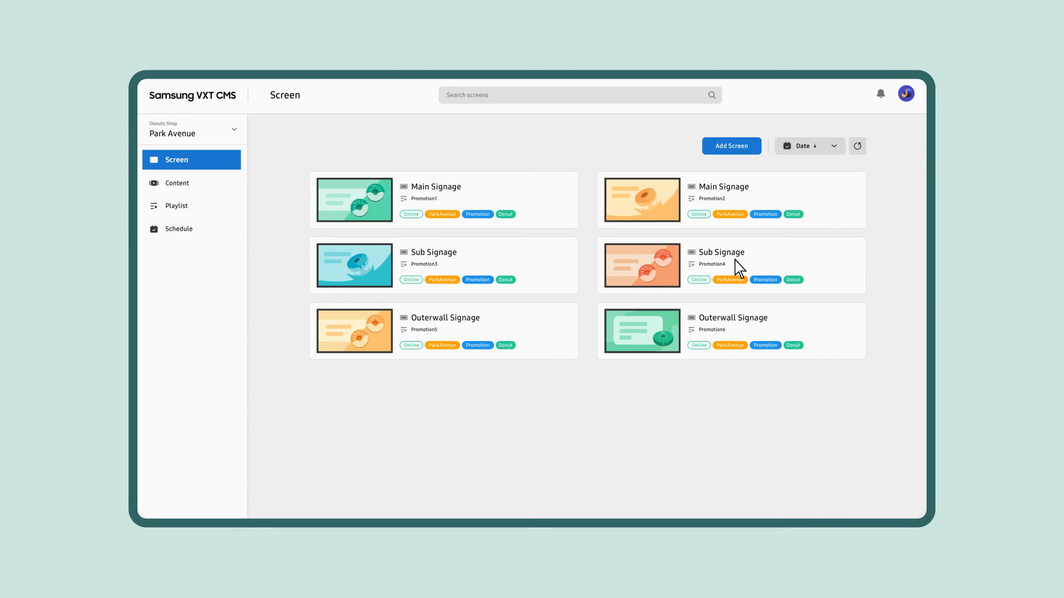
Select both Main Signage screens and the first Sub Signage, then bring up Multi Control for them.
{"action": "left_click", "coordinate": [443, 199]}
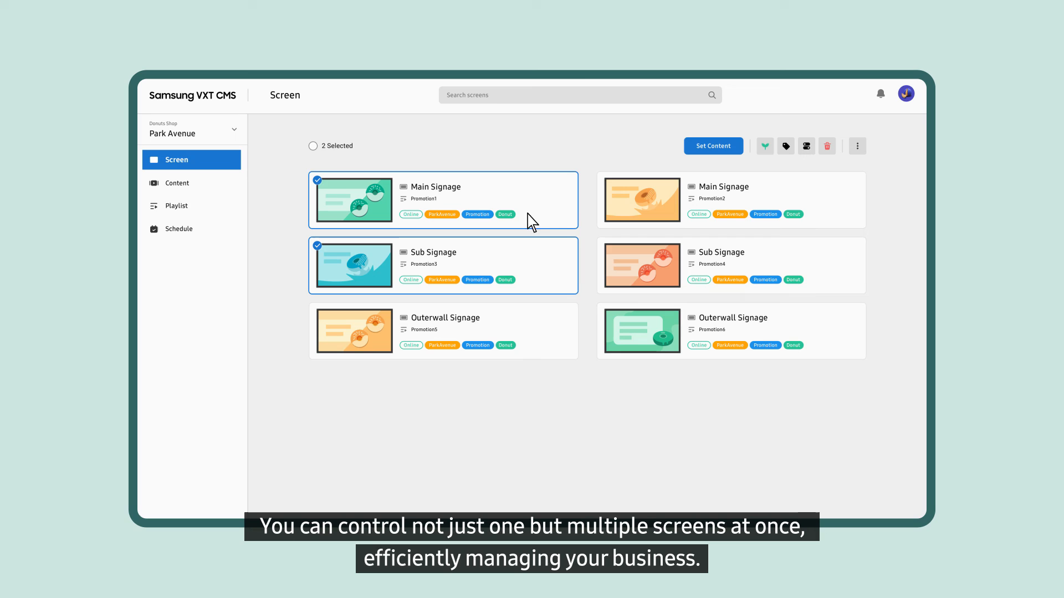
{"action": "left_click", "coordinate": [605, 180]}
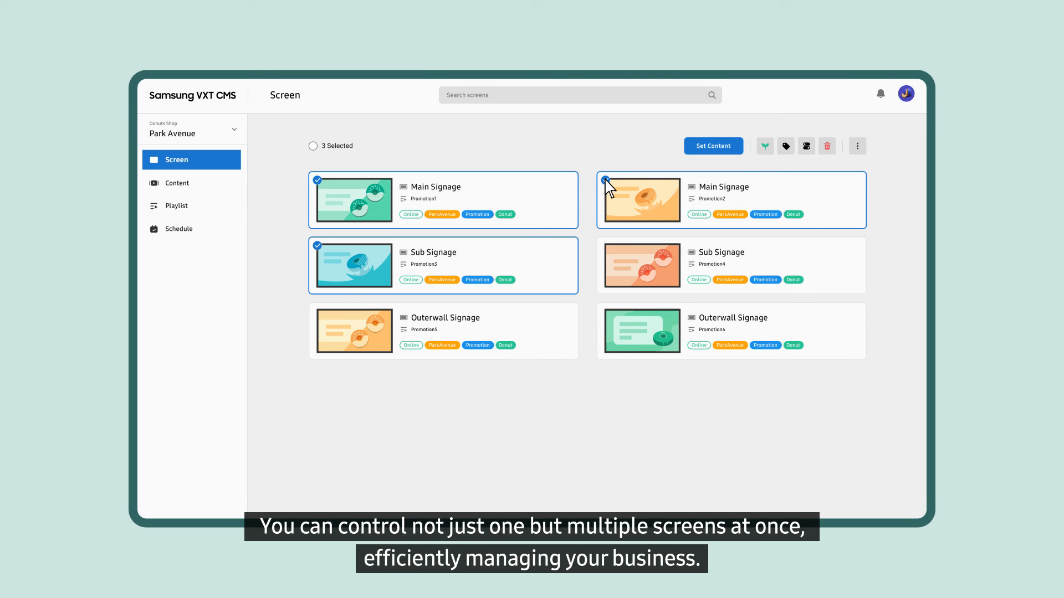
{"action": "left_click", "coordinate": [805, 146]}
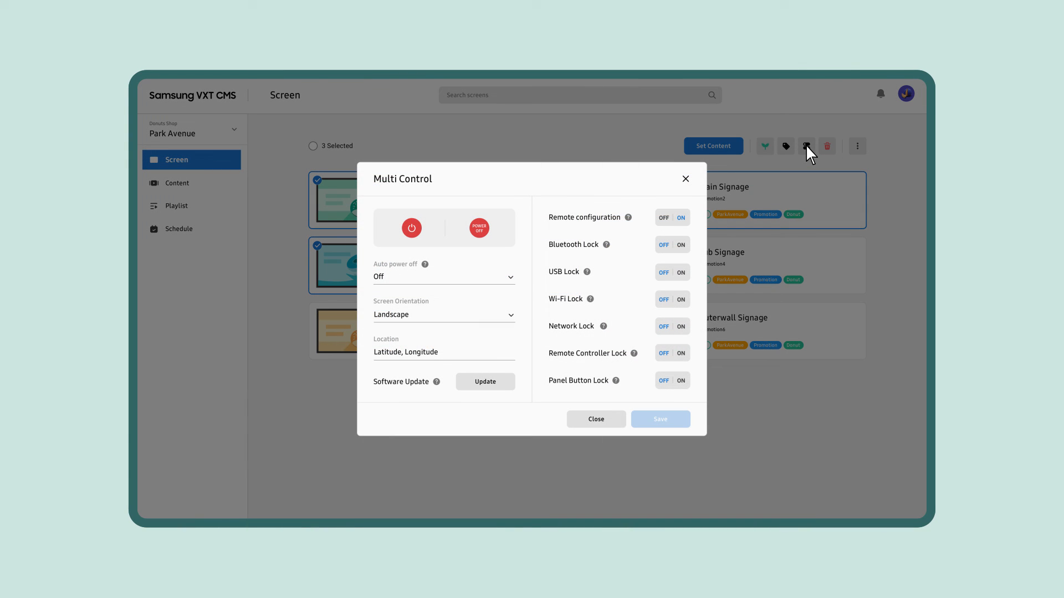
{"action": "left_click", "coordinate": [664, 271]}
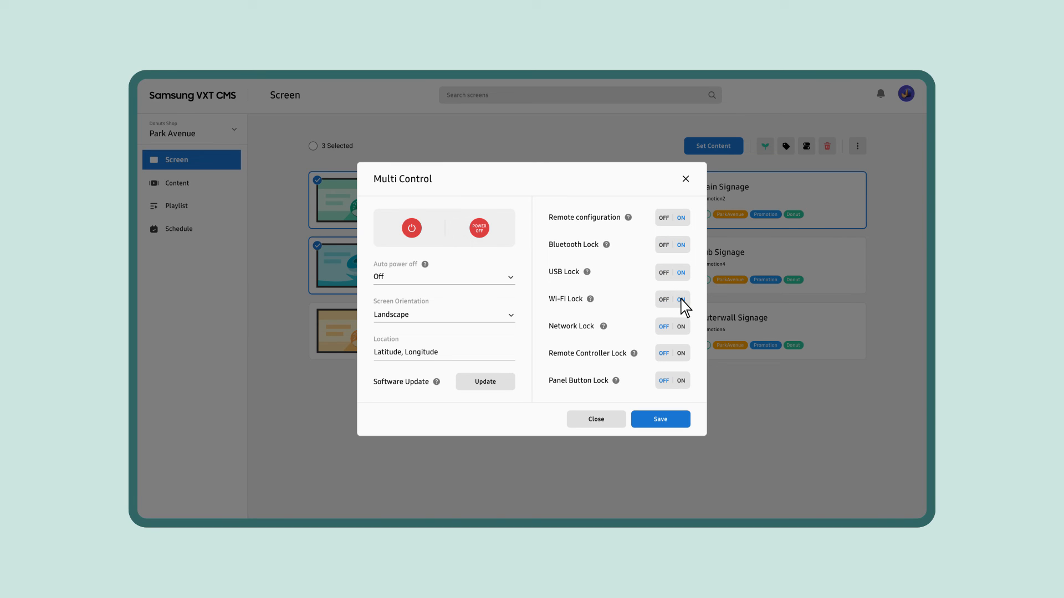
{"action": "mouse_move", "coordinate": [731, 312]}
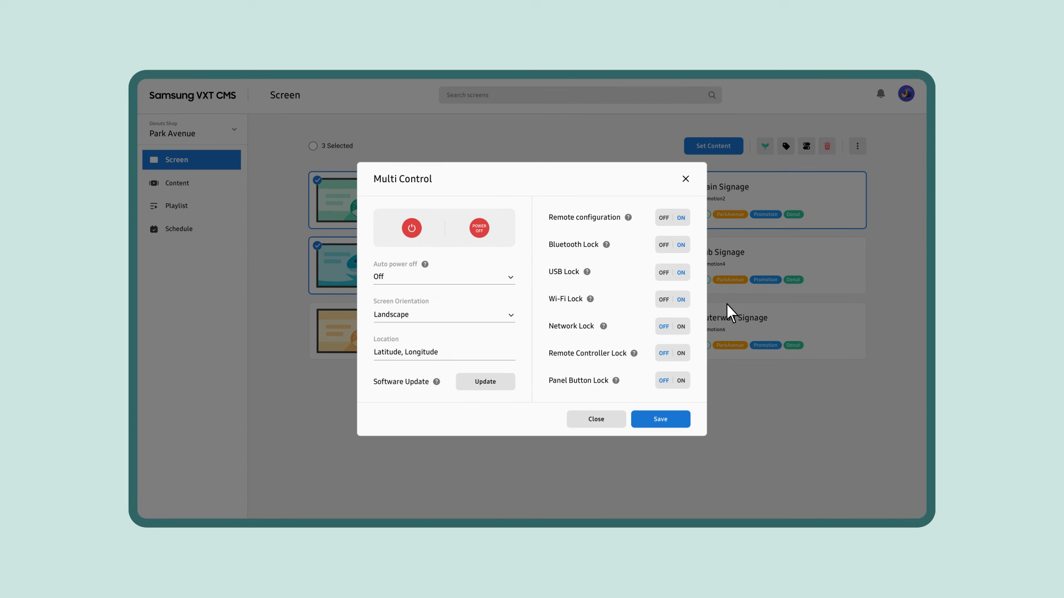